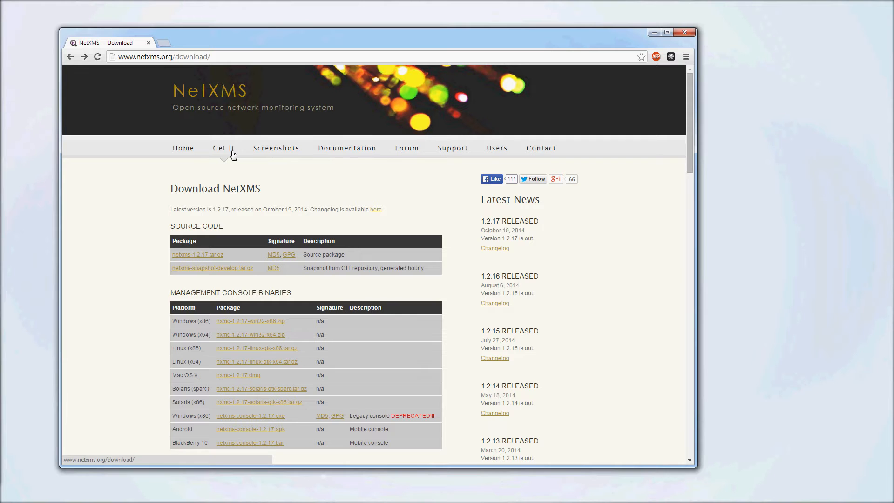
pyautogui.moveTo(136, 342)
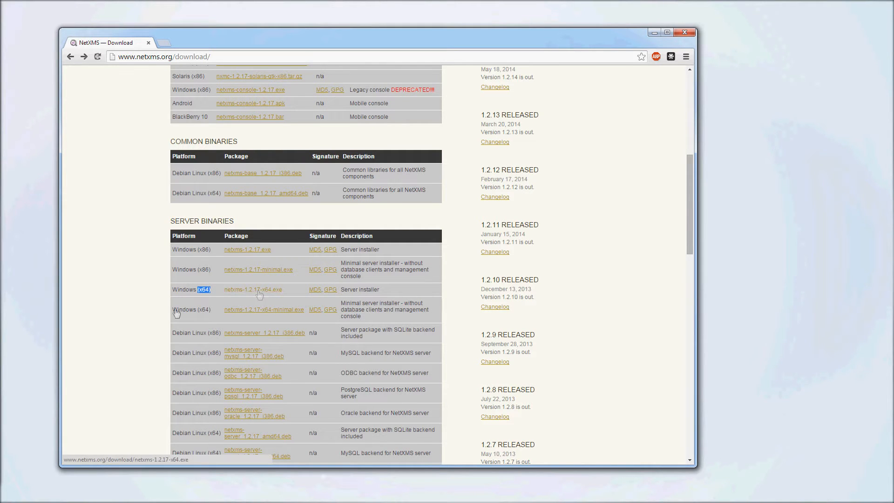
# Download netxms-1.2.17-x64.exe from netxms.org and launch it from Explorer
pyautogui.click(253, 289)
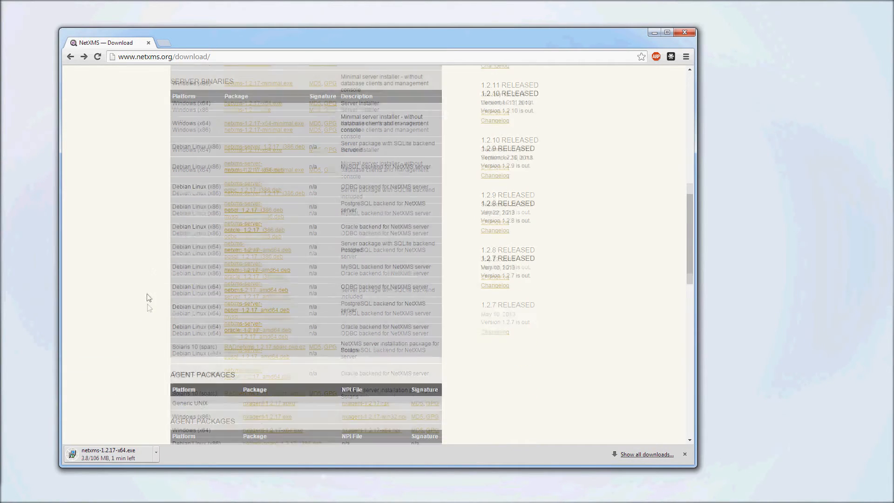
pyautogui.scroll(-3)
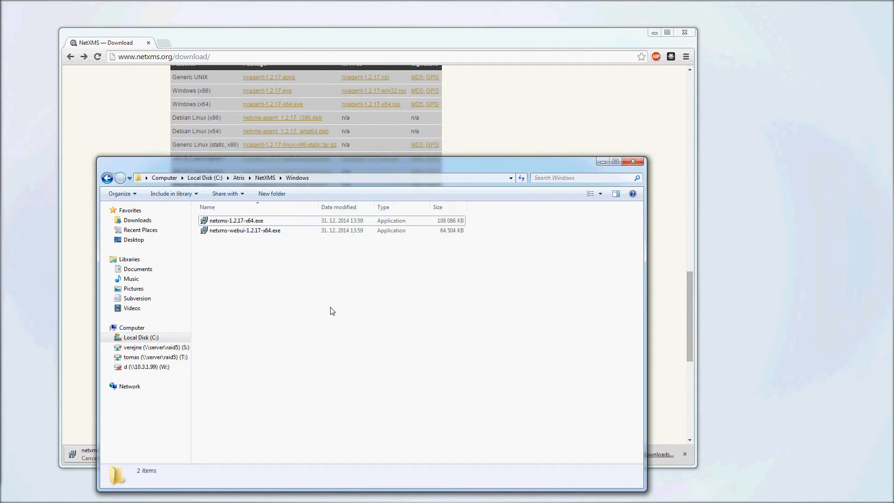
pyautogui.click(235, 221)
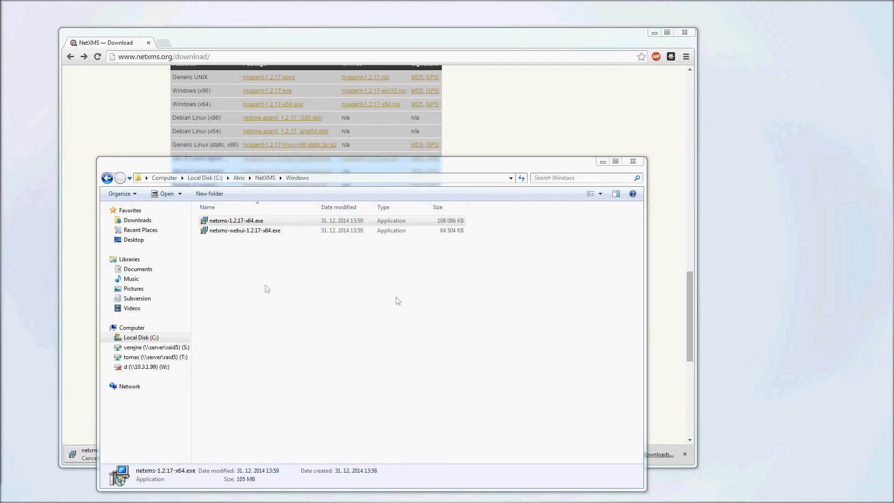
pyautogui.doubleClick(235, 220)
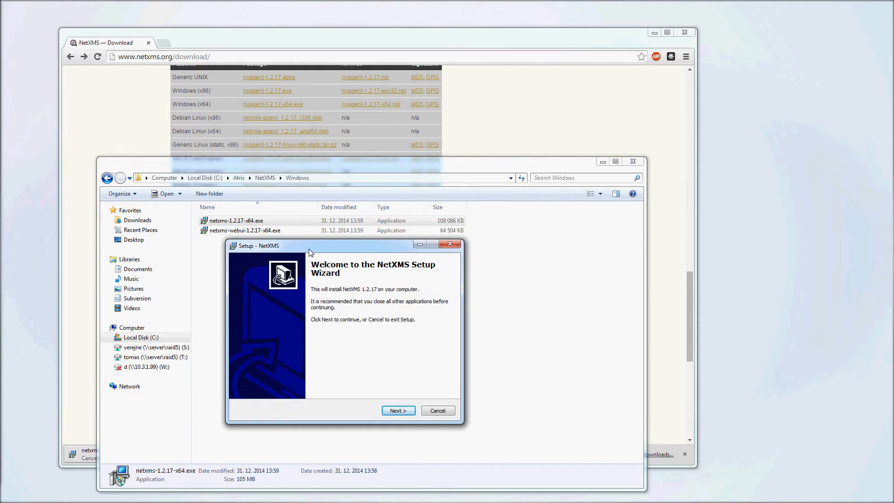
# Keep the C:\NetXMS folder and Full installation including Java Runtime Environment, continuing to additional tasks
pyautogui.click(397, 409)
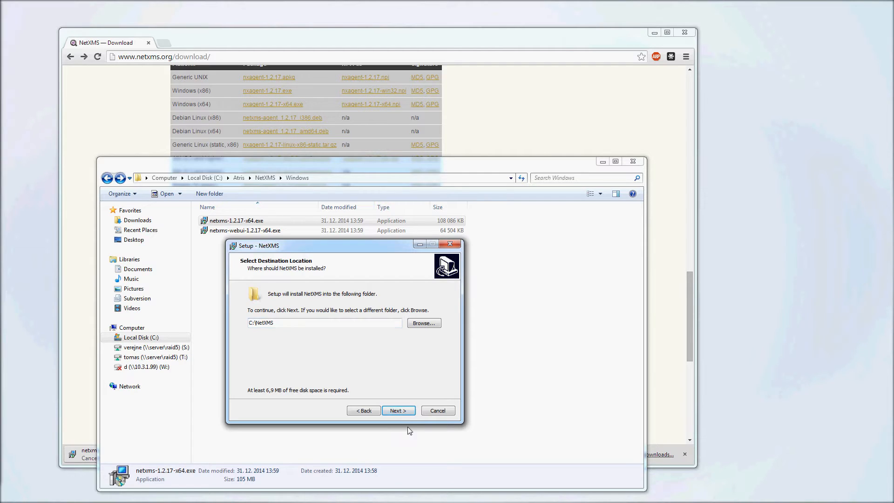
pyautogui.click(398, 411)
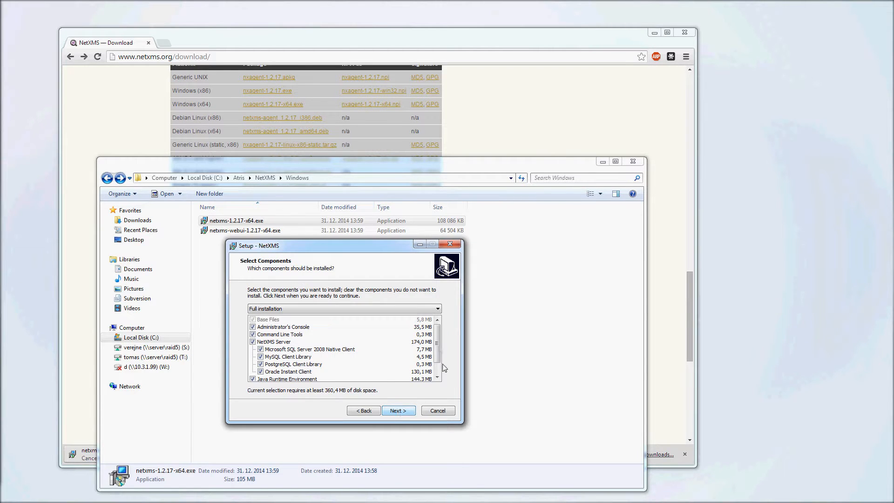
pyautogui.scroll(-3)
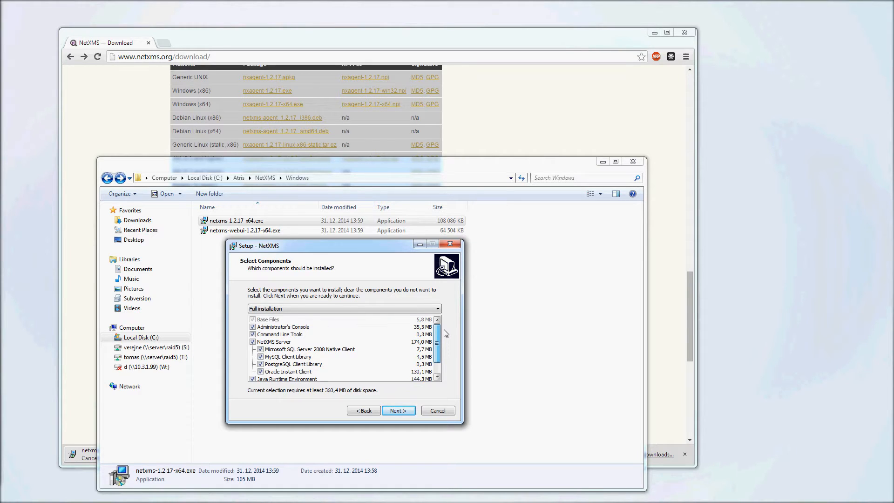
pyautogui.scroll(-3)
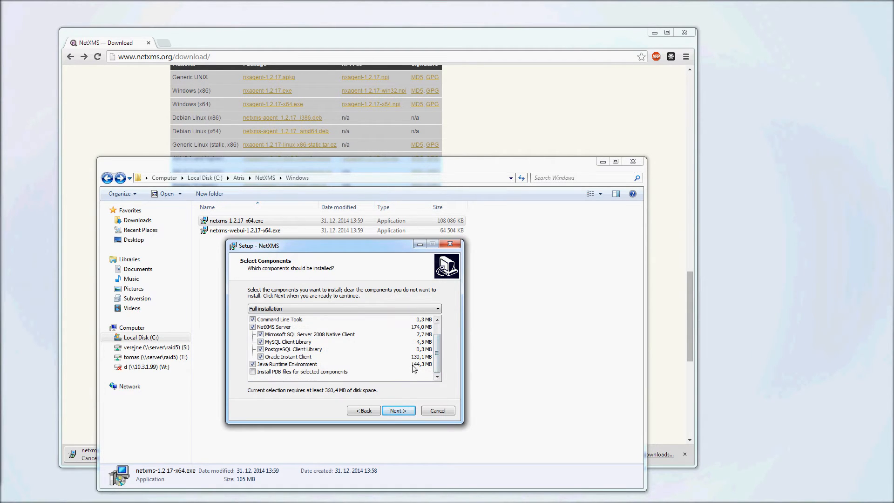
pyautogui.click(287, 365)
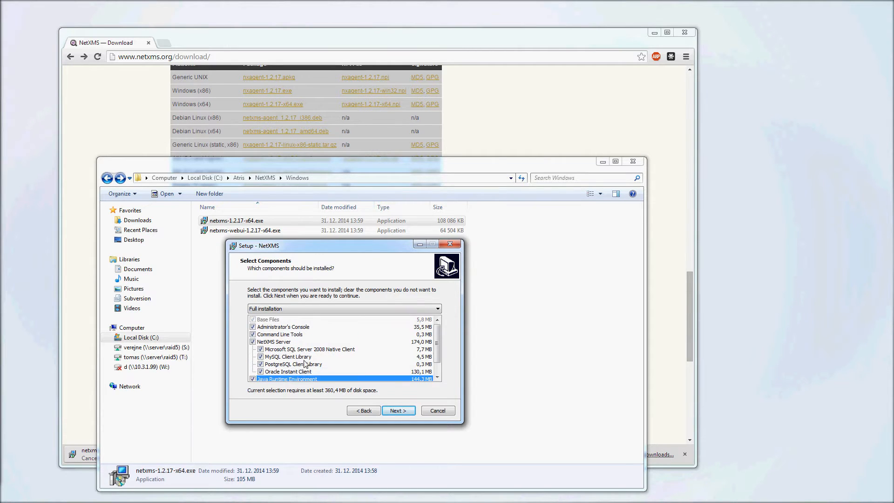
pyautogui.scroll(-3)
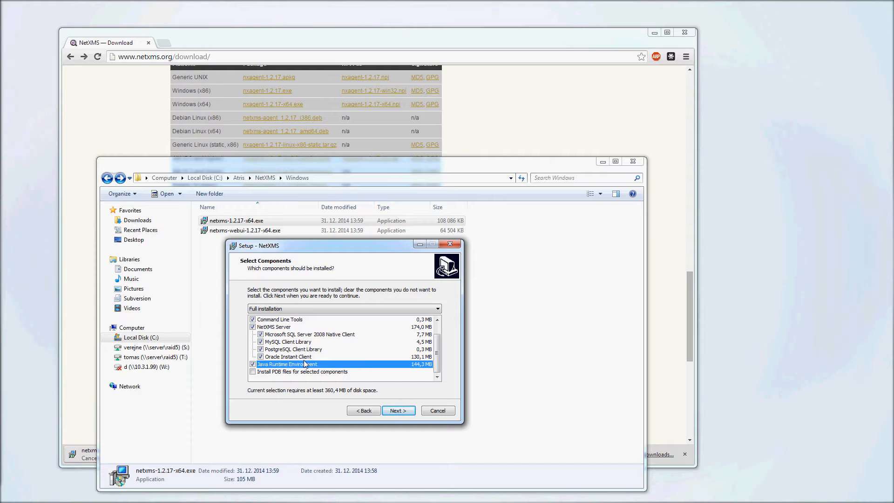
pyautogui.moveTo(391, 377)
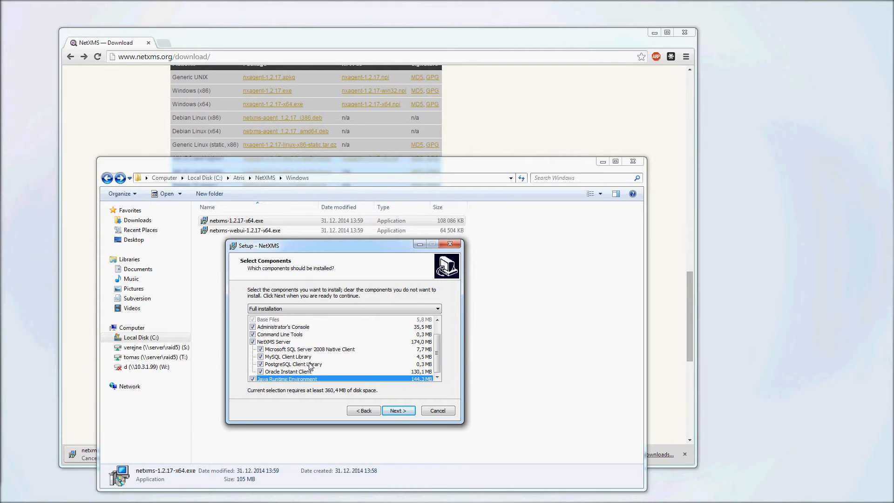
pyautogui.click(398, 411)
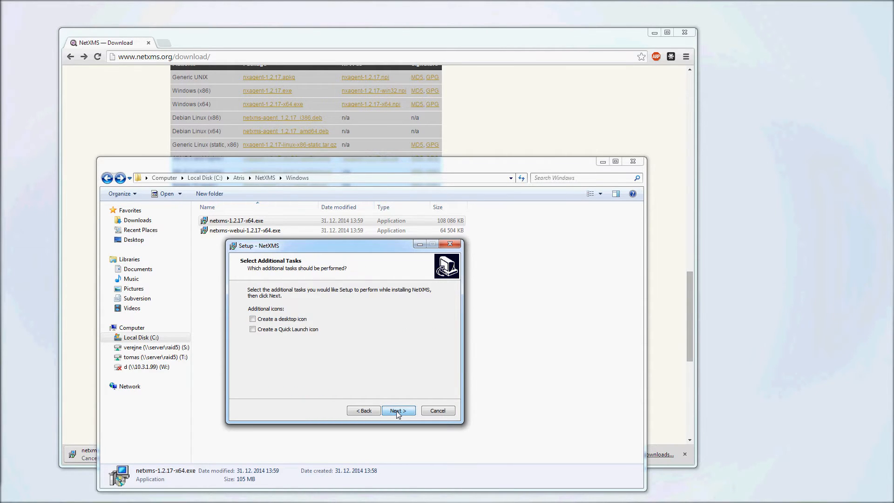
# Start installing without extra icons and accept the SQL Server 2008 Native Client default features
pyautogui.click(397, 411)
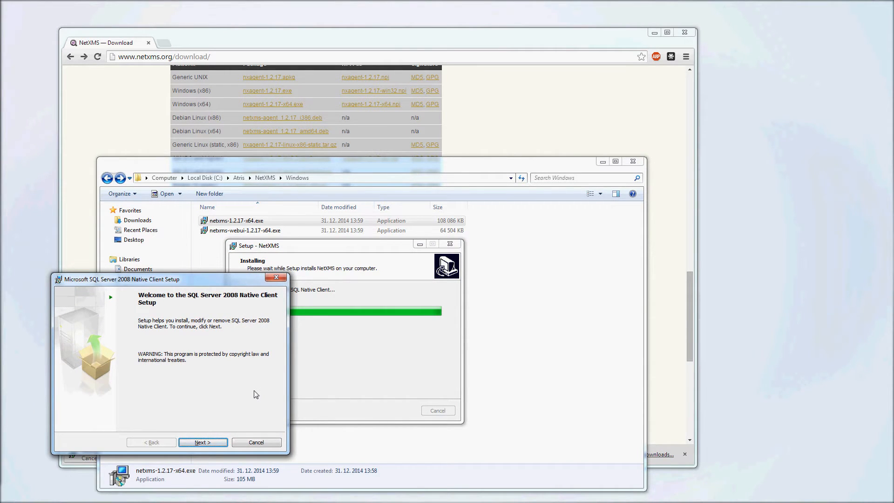
pyautogui.moveTo(227, 413)
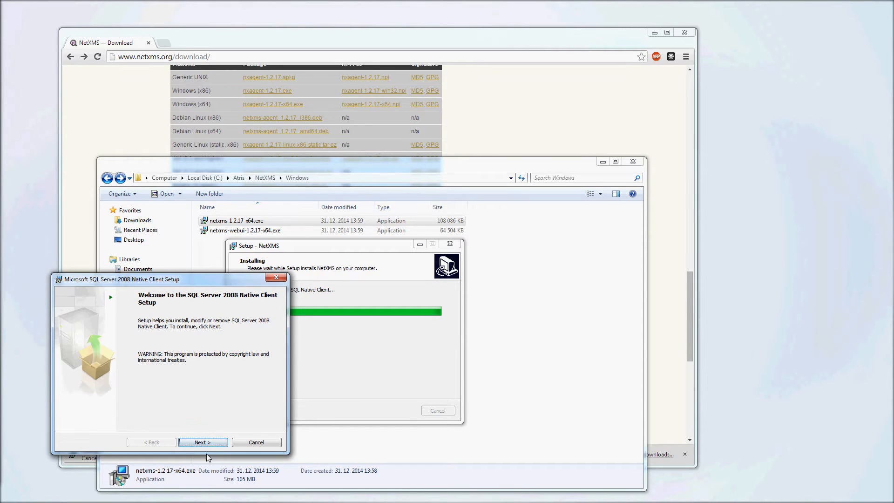
pyautogui.click(202, 442)
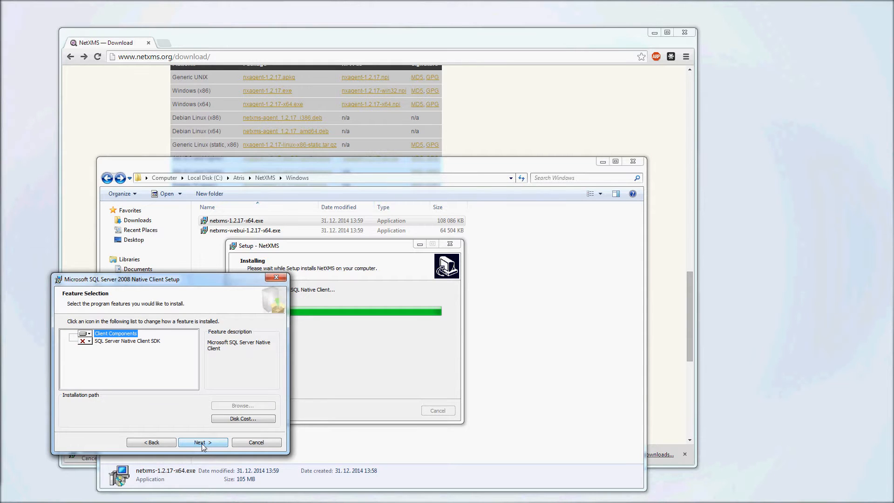
pyautogui.click(202, 442)
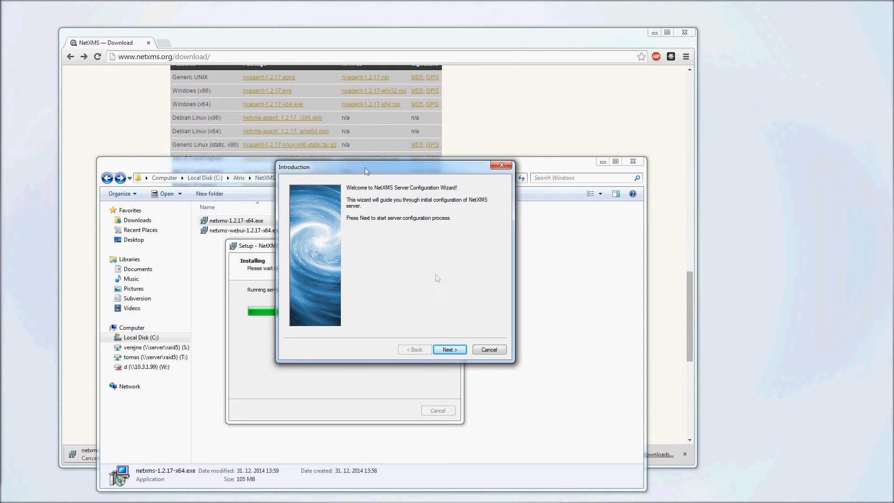
# Continue past the wizard introduction and select MySQL as the database engine
pyautogui.click(450, 349)
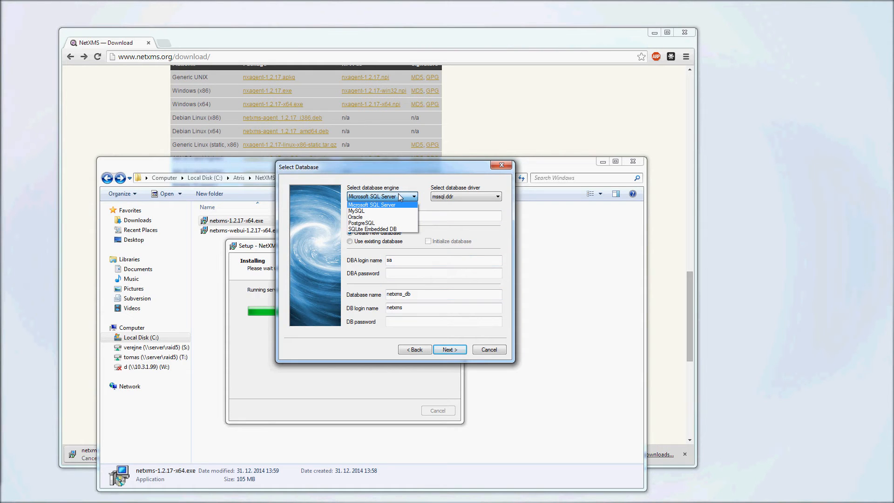
pyautogui.moveTo(388, 229)
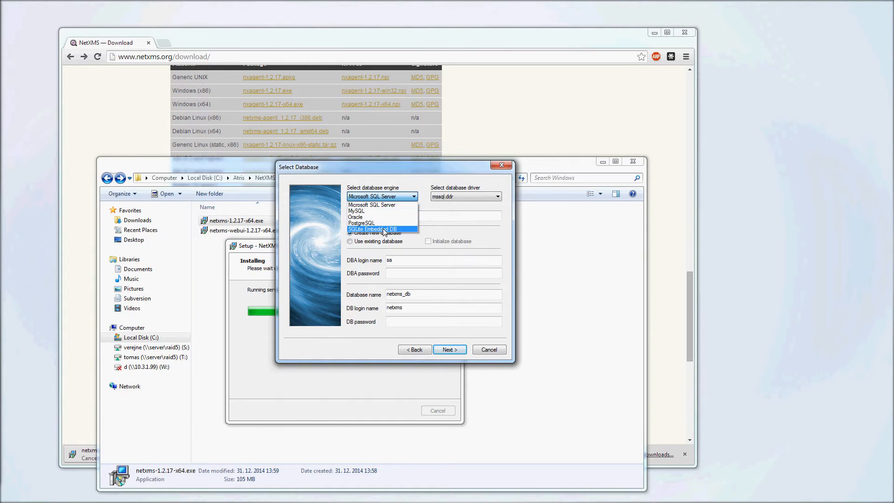
pyautogui.click(356, 212)
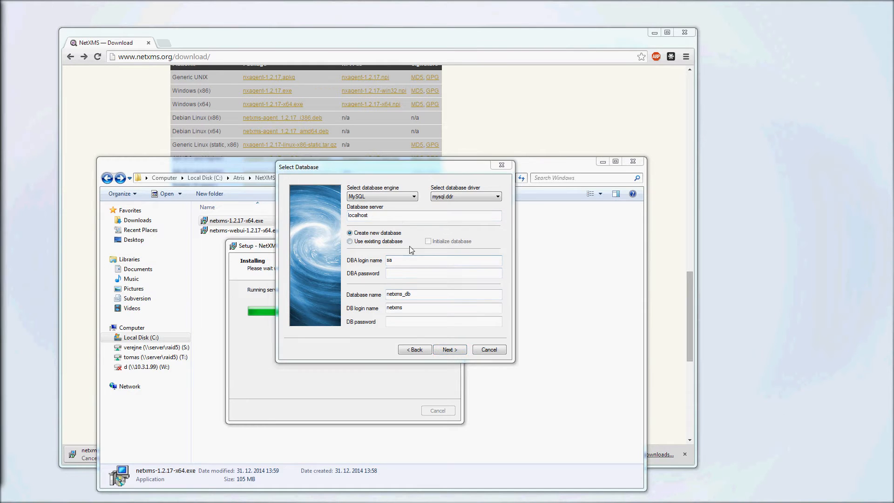
# Target the existing database nx_temp on server 10.2.128.42 with login nx_temp and continue
pyautogui.write('10.2.128.42')
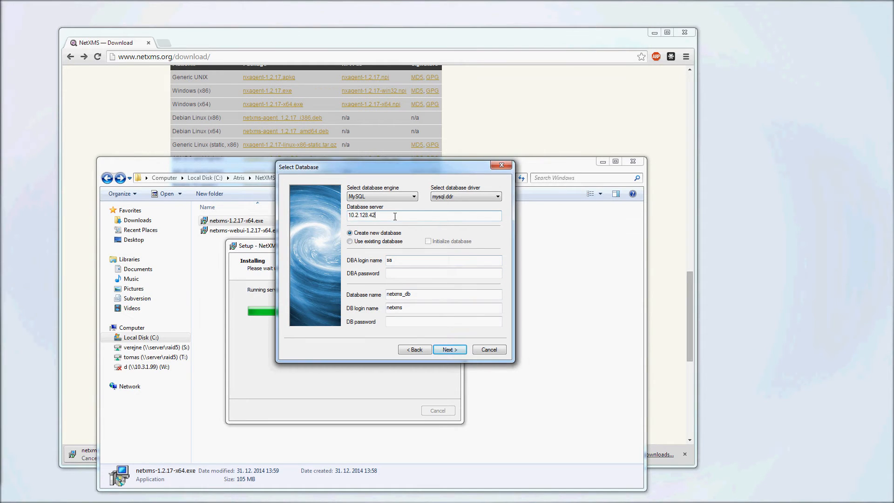
pyautogui.click(351, 241)
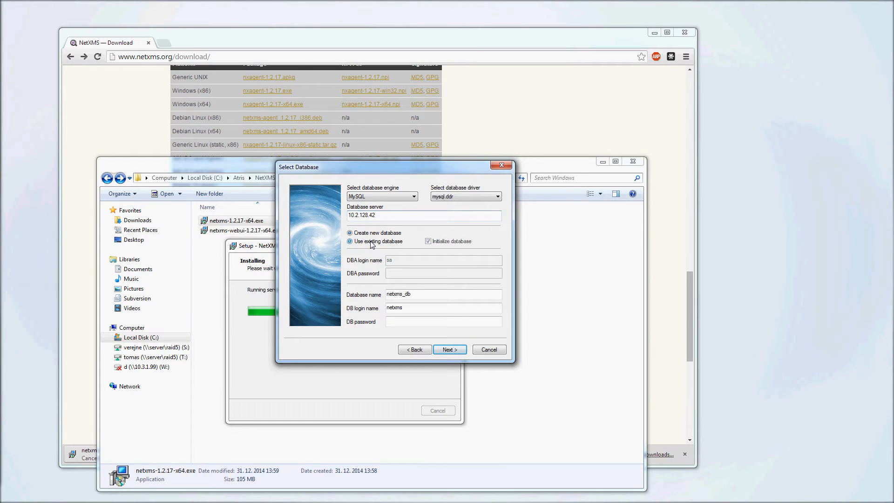
pyautogui.click(350, 240)
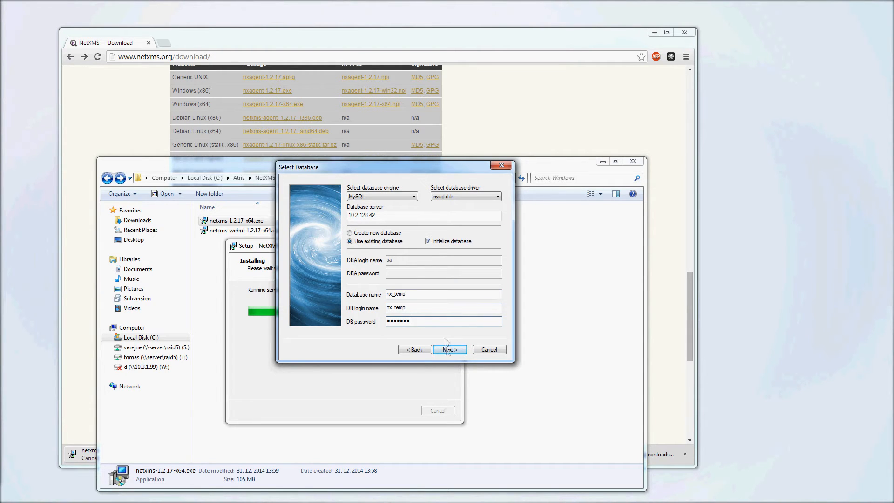
pyautogui.click(449, 349)
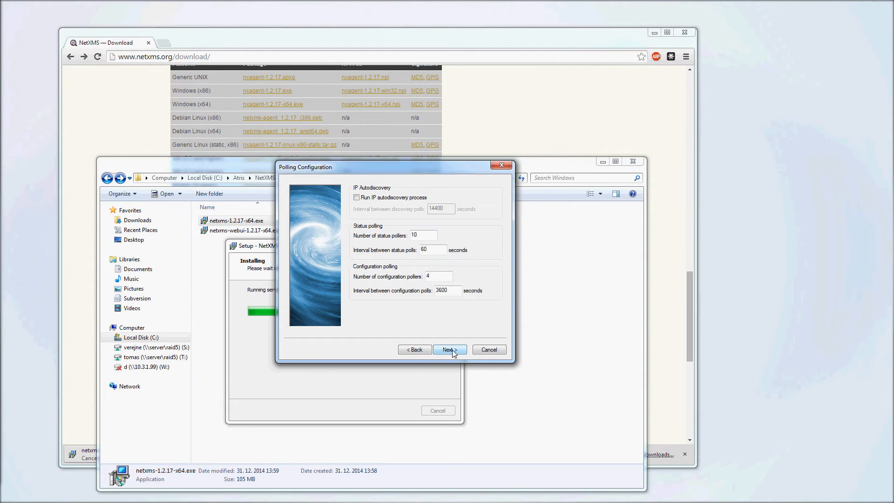
# Keep default polling and notifications, log to file C:\NetXMS\netxmsd.log, and continue to the summary
pyautogui.click(449, 349)
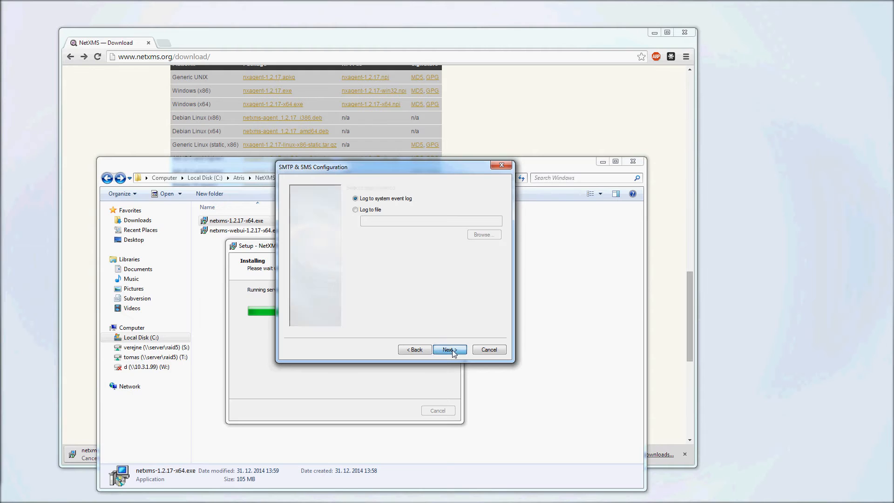
pyautogui.click(449, 349)
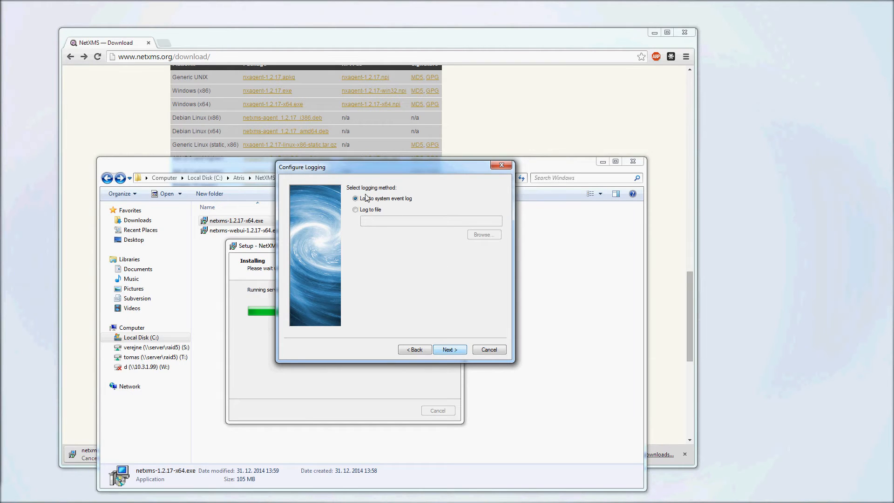
pyautogui.click(355, 209)
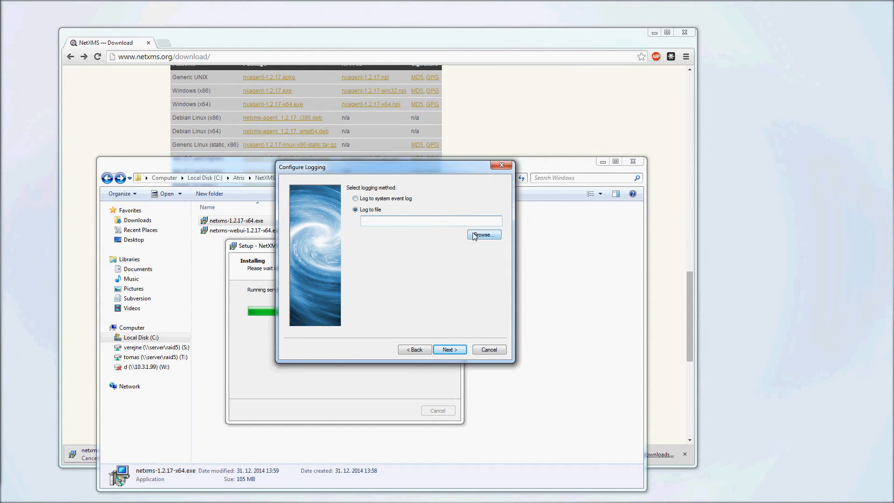
pyautogui.click(483, 235)
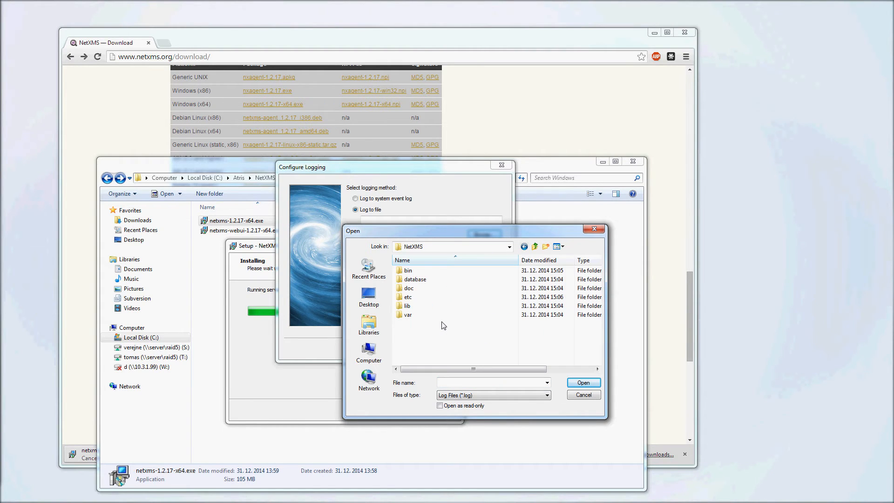
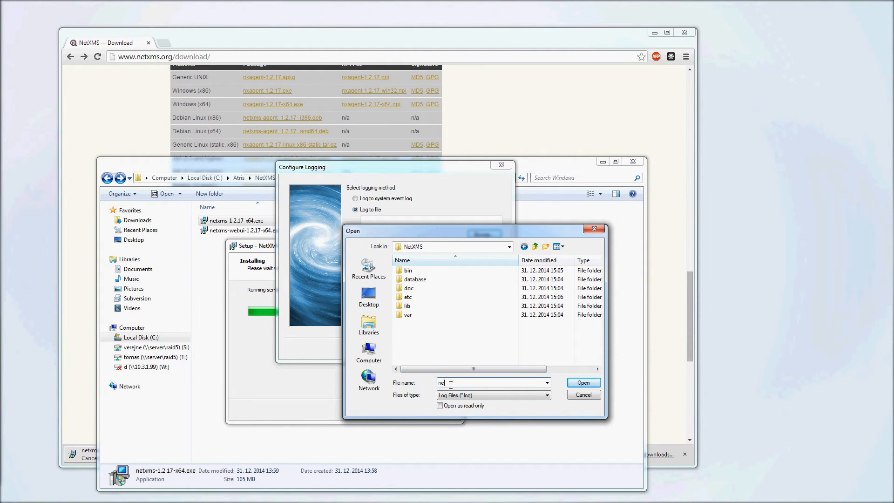
pyautogui.click(583, 382)
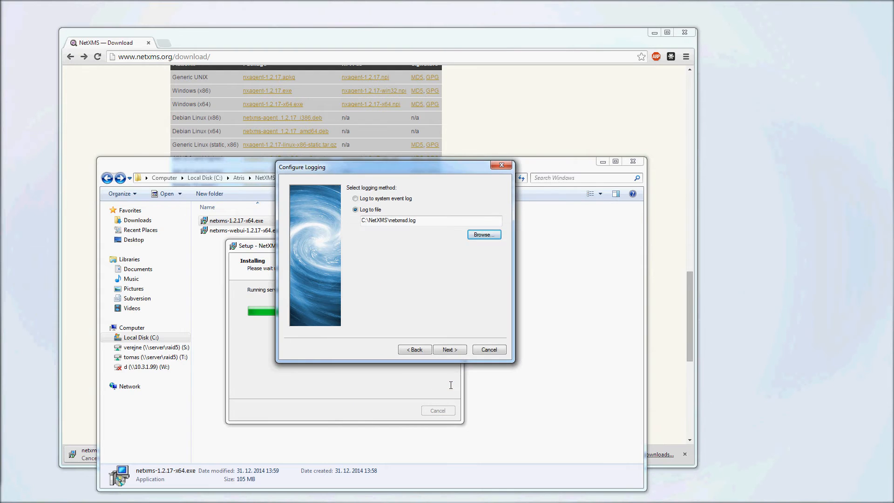
pyautogui.click(449, 349)
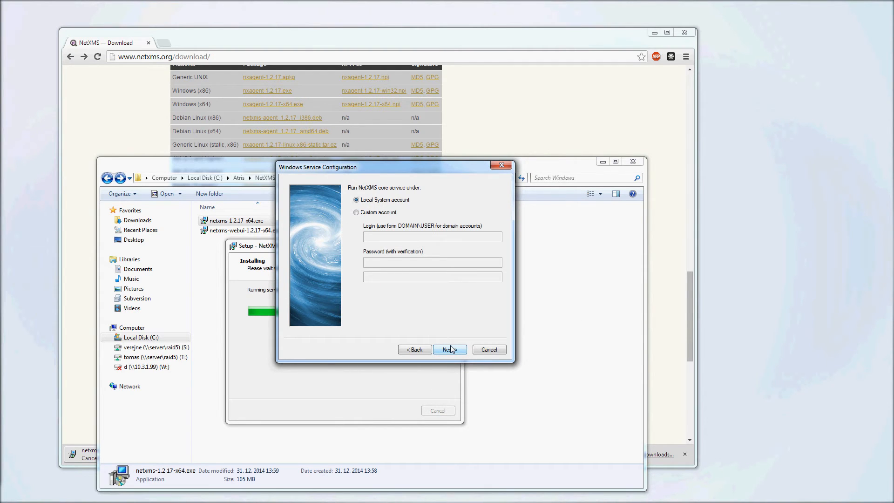
pyautogui.click(450, 349)
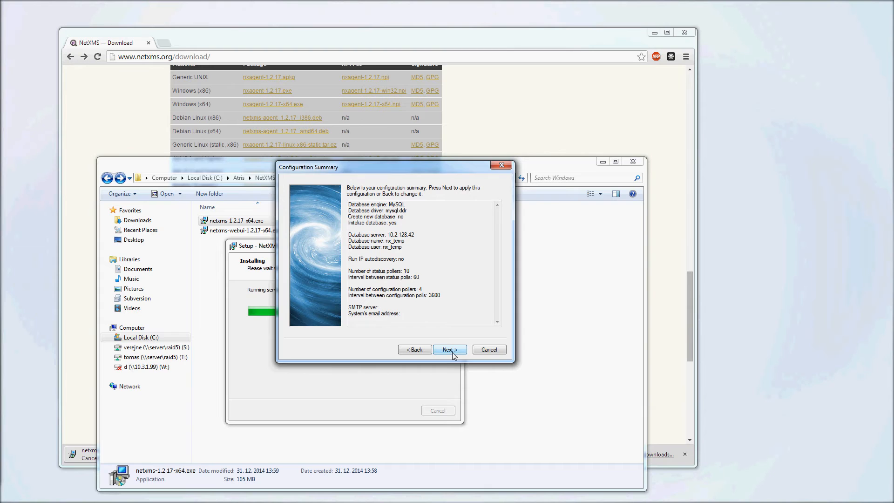
# Apply the configuration summary, acknowledge success, and finish both the wizard and Setup
pyautogui.click(450, 349)
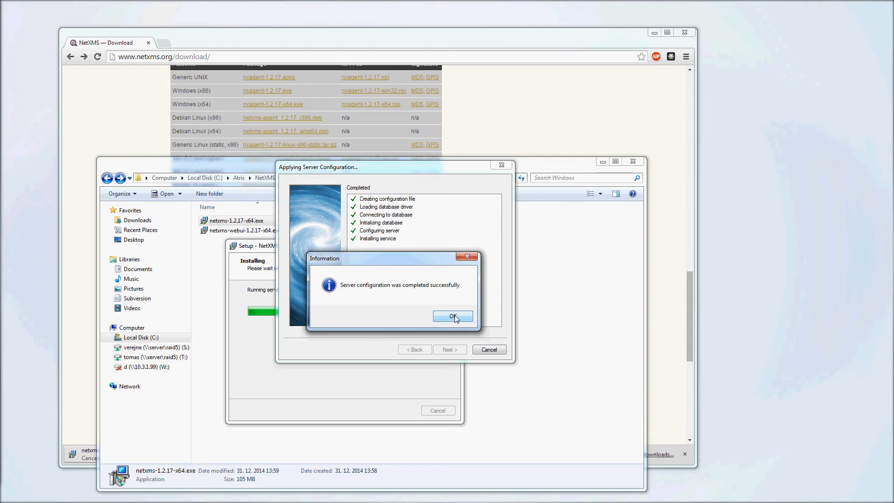
pyautogui.click(453, 317)
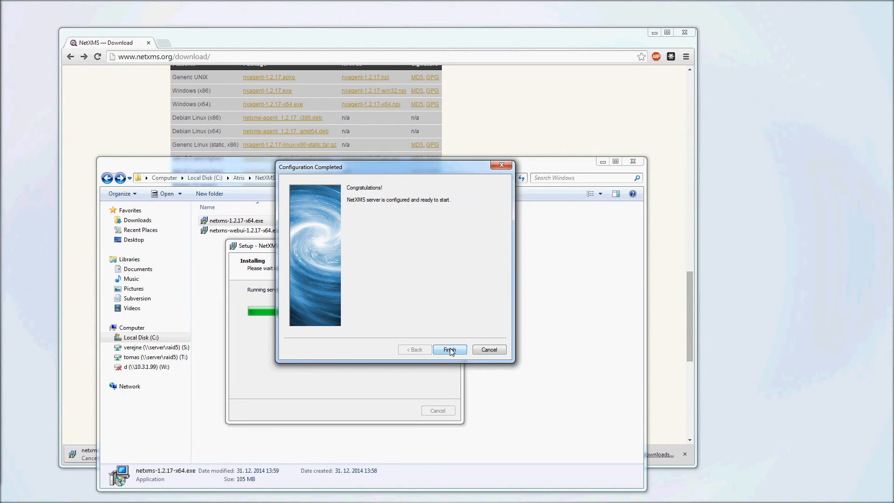
pyautogui.click(449, 350)
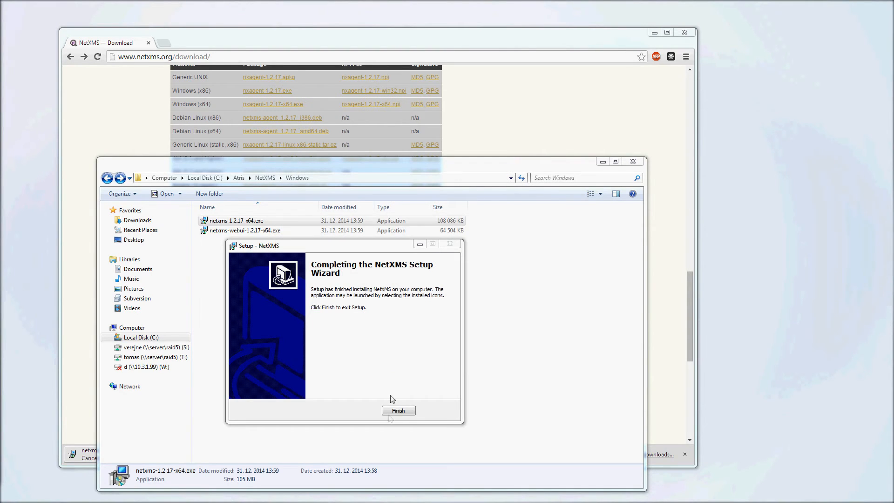
pyautogui.click(398, 410)
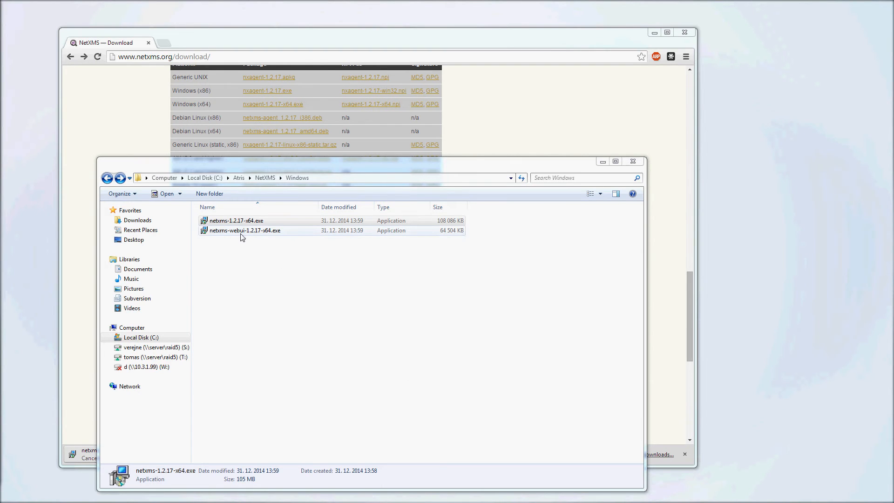
# Run netxms-webui-1.2.17-x64.exe, keeping C:\NetXMS and Full installation with Java Runtime Environment
pyautogui.click(245, 230)
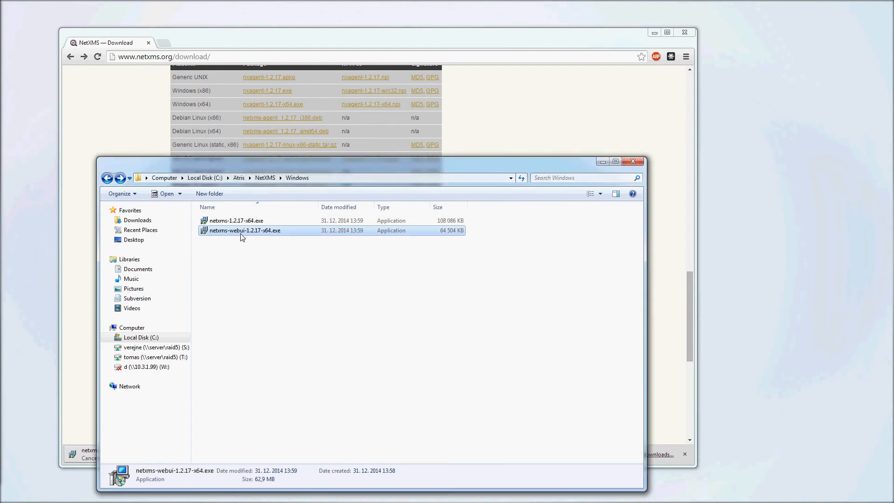
pyautogui.doubleClick(244, 230)
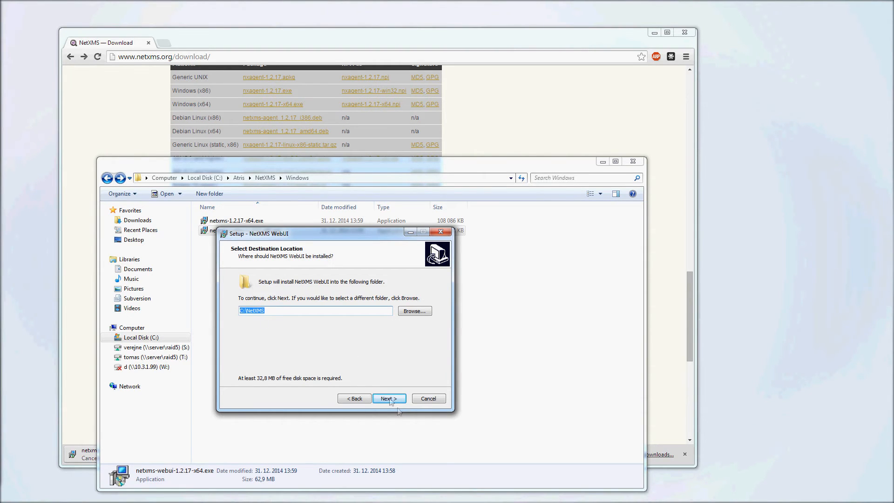
pyautogui.click(389, 398)
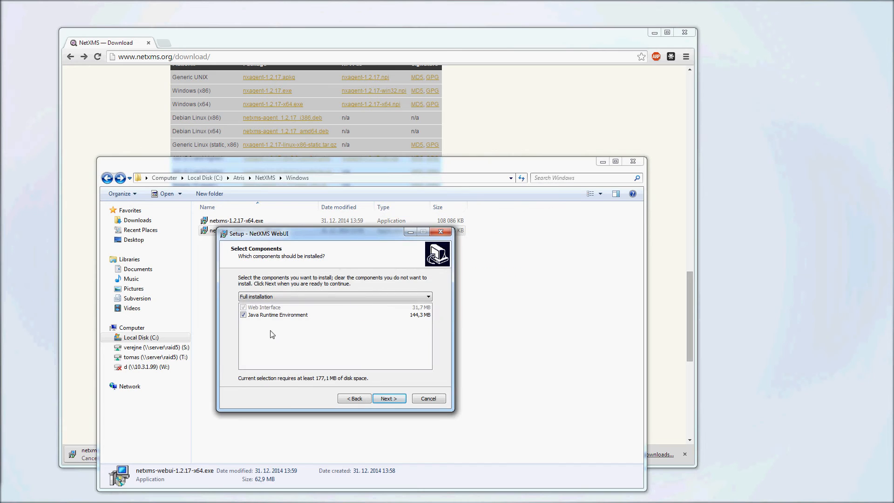
pyautogui.click(278, 315)
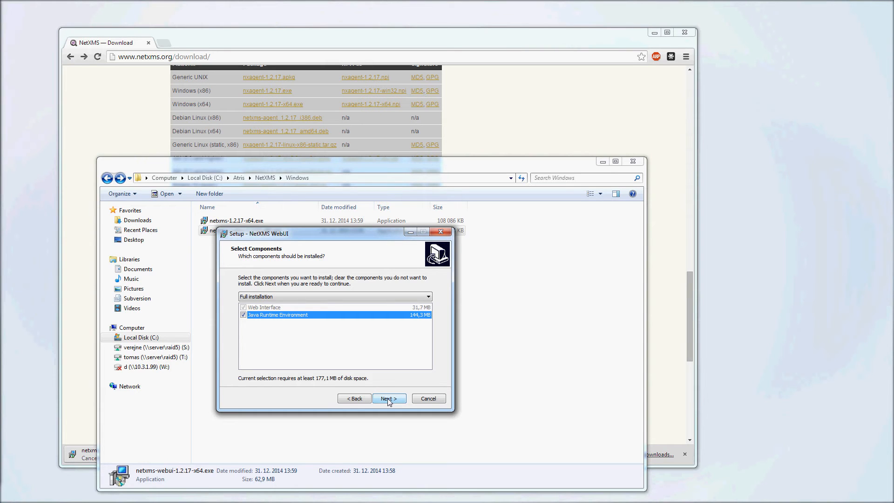
pyautogui.click(390, 398)
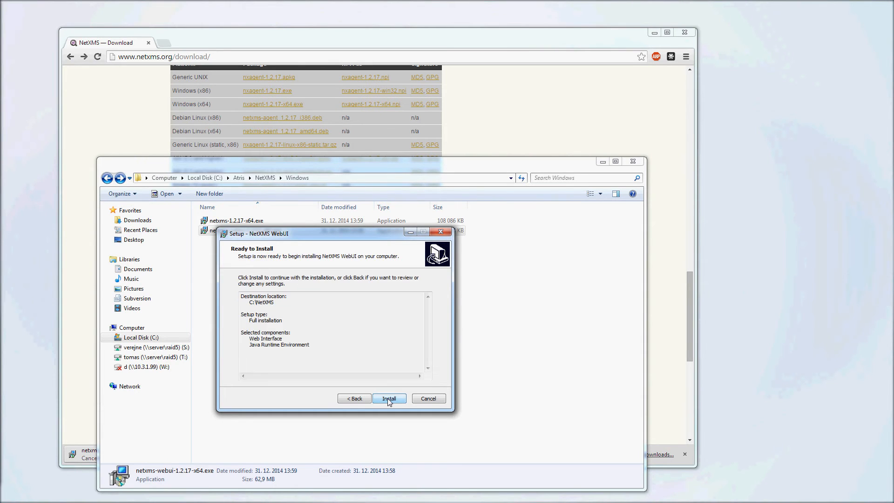
pyautogui.click(389, 398)
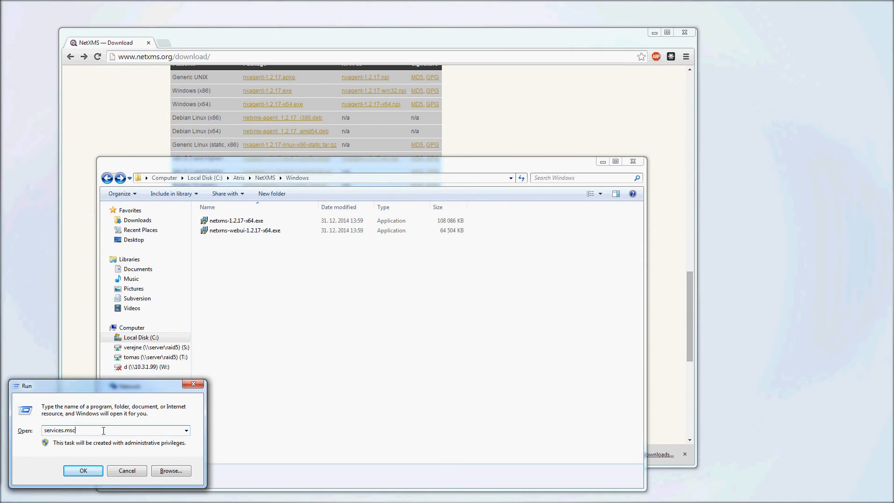
# Run services.msc and confirm NetXMS Core and NetXMS WebUI services are started
pyautogui.click(83, 471)
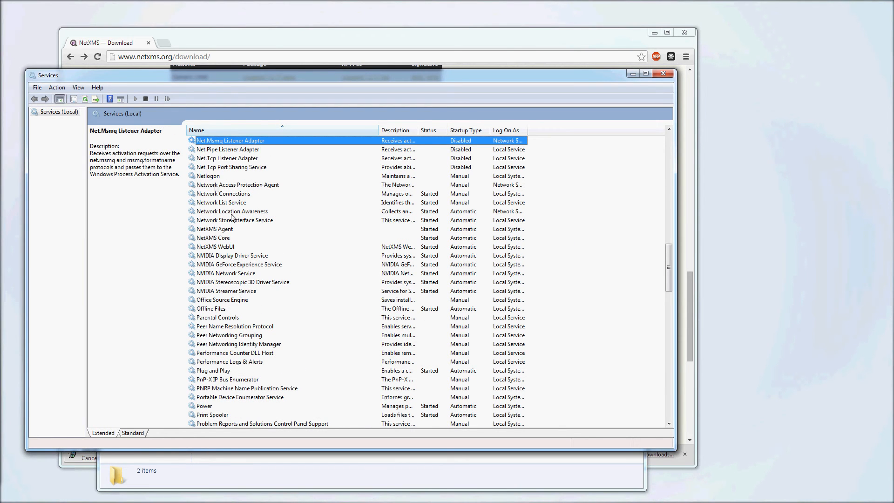
pyautogui.click(213, 238)
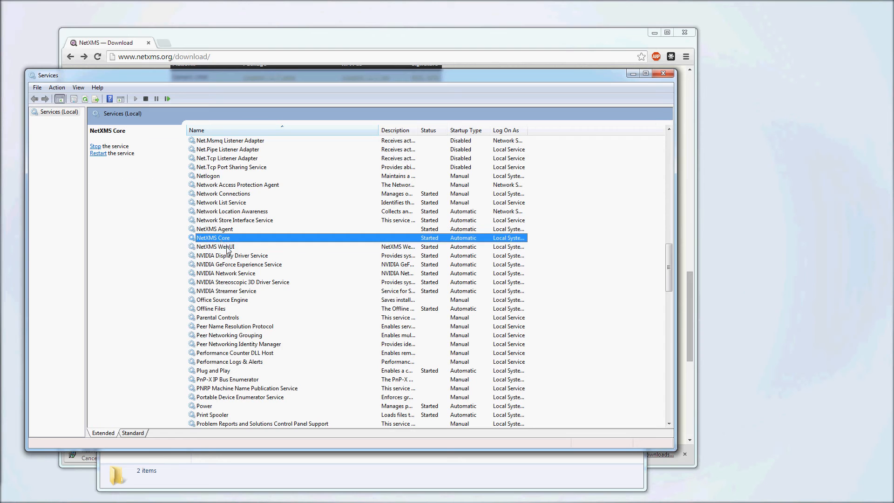
pyautogui.click(215, 246)
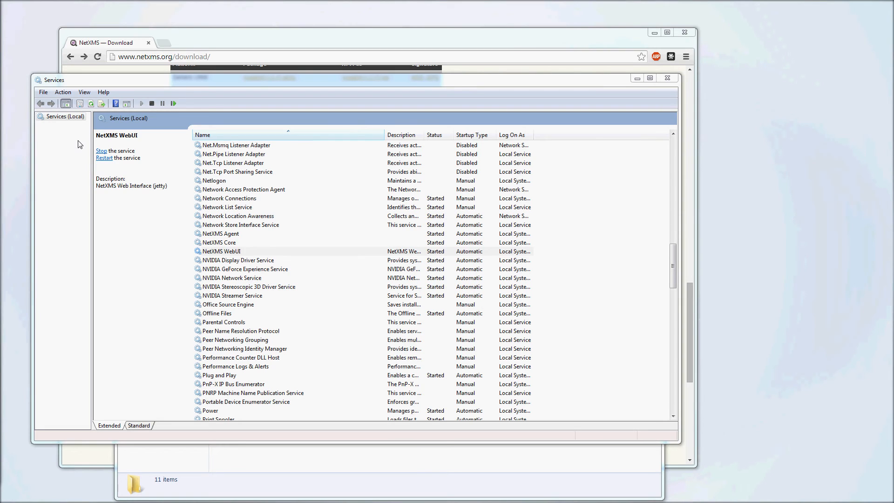
pyautogui.moveTo(240, 462)
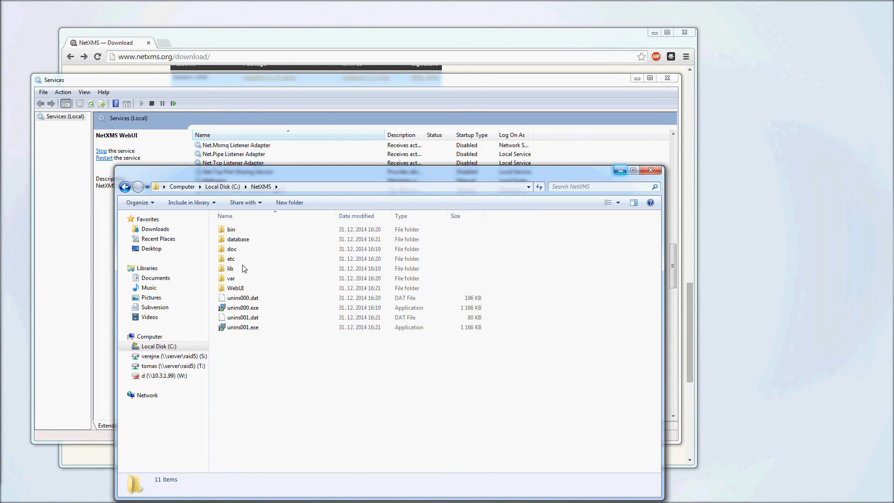
# Enter C:\NetXMS\etc and select nxagentd.conf
pyautogui.doubleClick(231, 258)
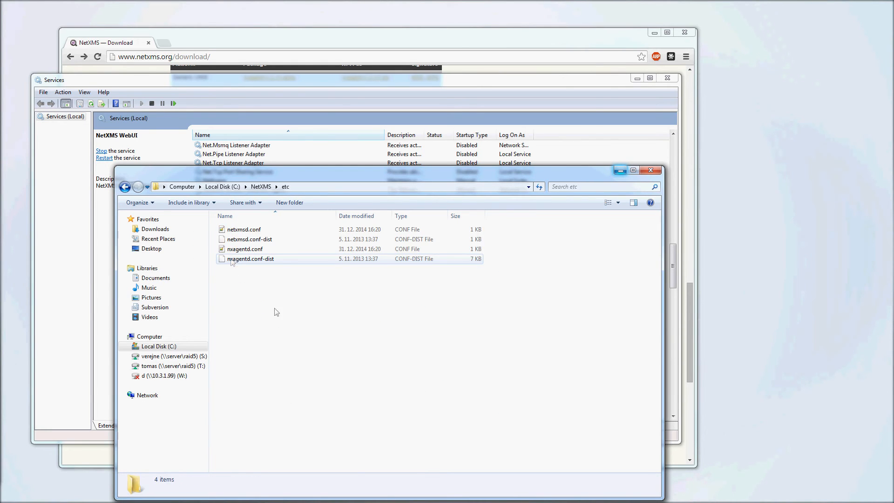
pyautogui.click(245, 249)
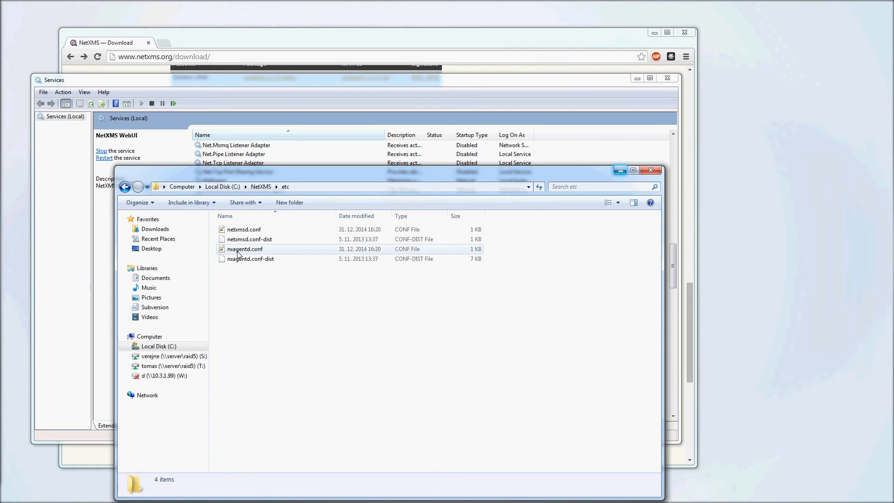
pyautogui.click(244, 249)
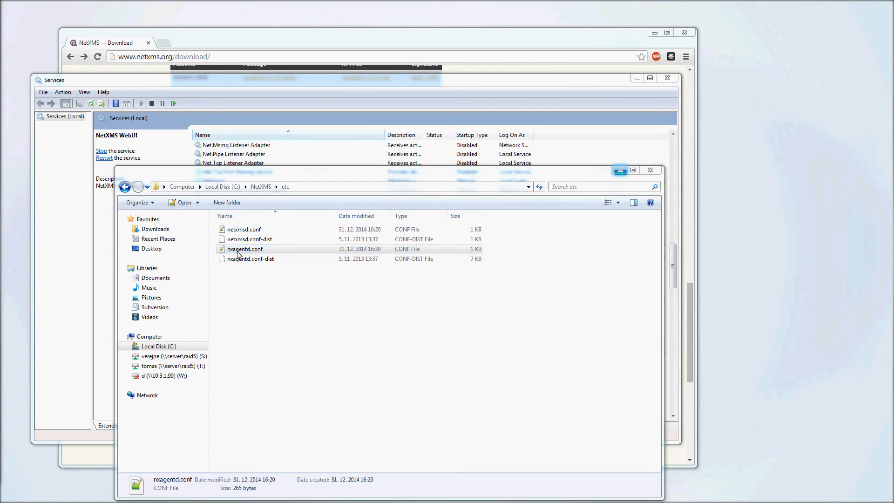
# In nxagentd.conf, change RequireAuthentication from no to yes
pyautogui.doubleClick(245, 249)
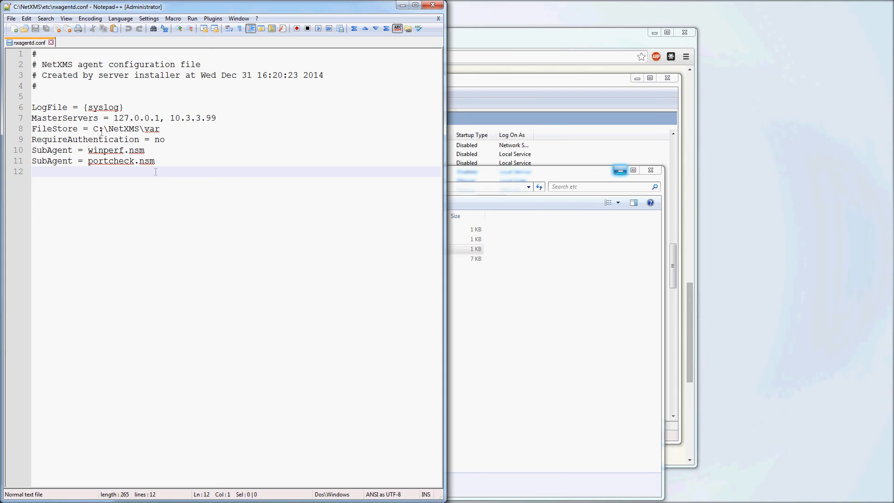
pyautogui.doubleClick(85, 139)
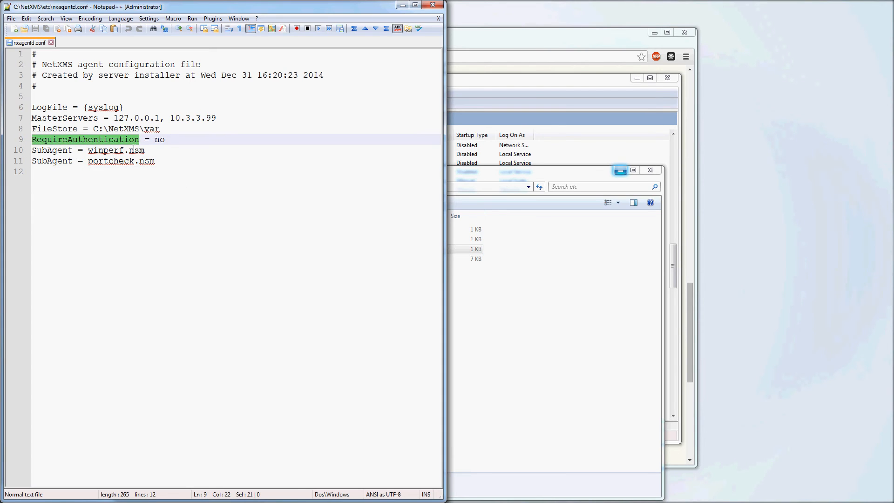
pyautogui.doubleClick(160, 140)
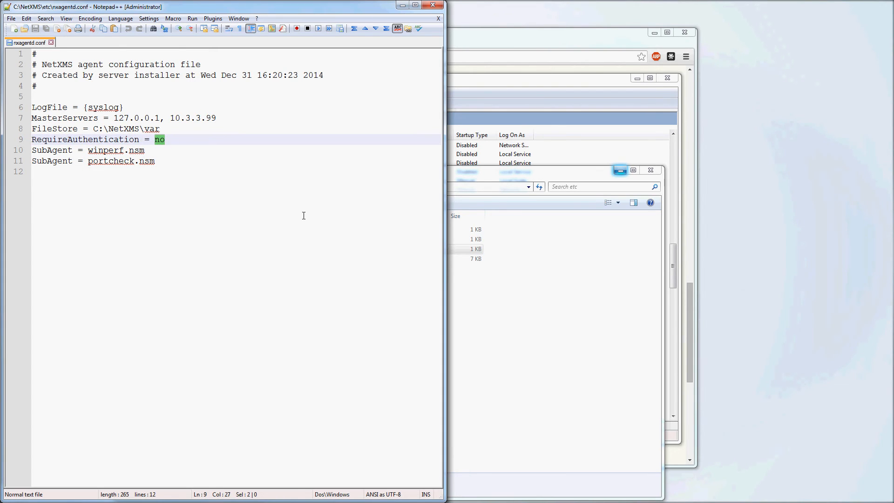
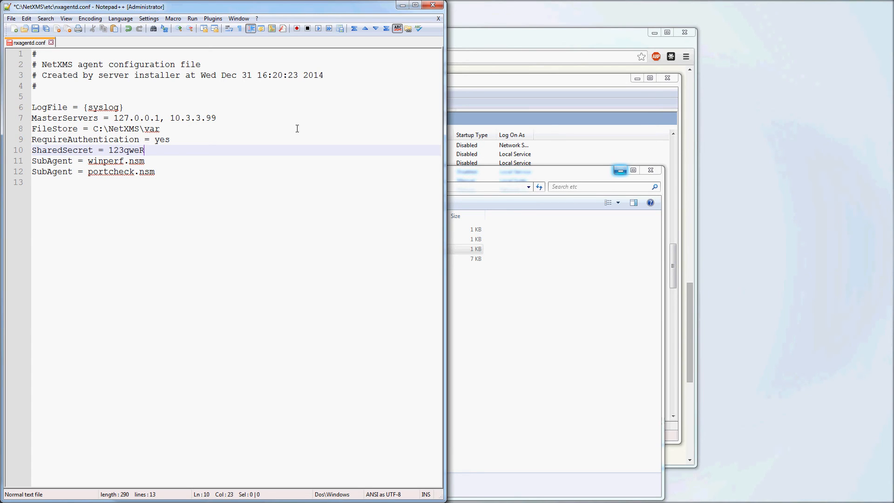
pyautogui.press('ctrl+s')
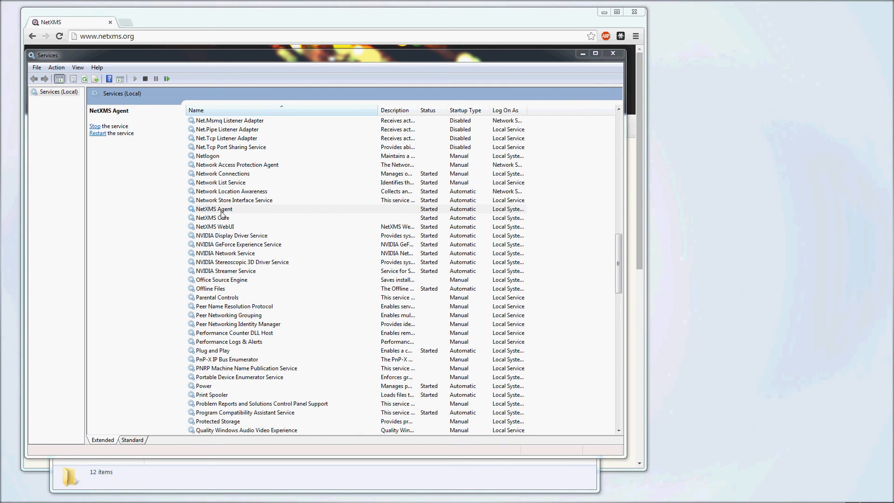
# Restart the NetXMS Agent service to apply the new authentication settings
pyautogui.click(95, 126)
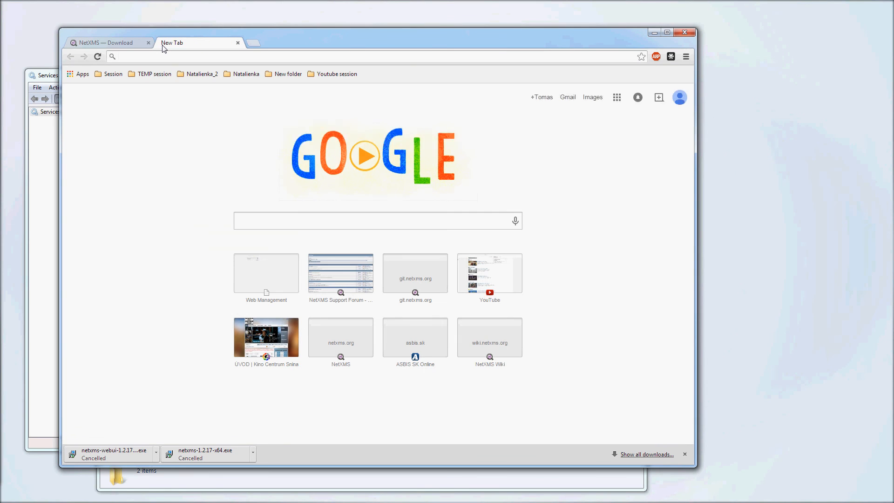
# Log in to the web console at localhost:8080, set a new admin password and confirm it
pyautogui.write('localhost:8080/nxmc')
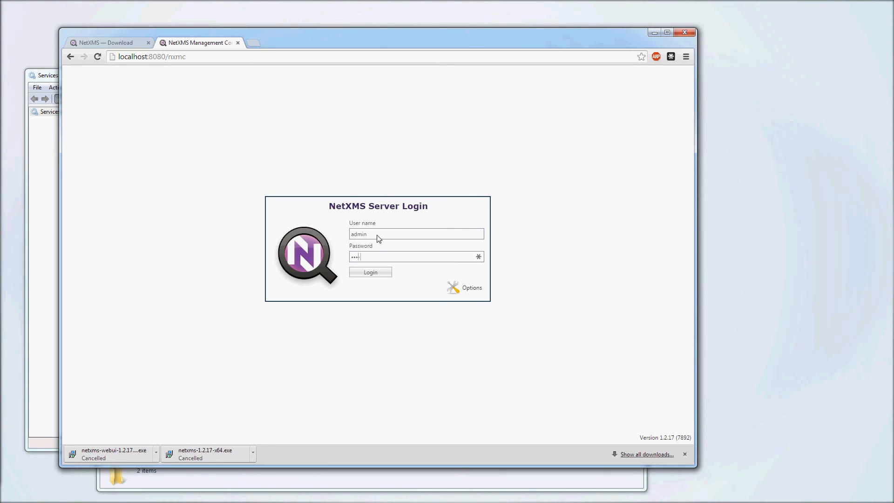
pyautogui.click(370, 272)
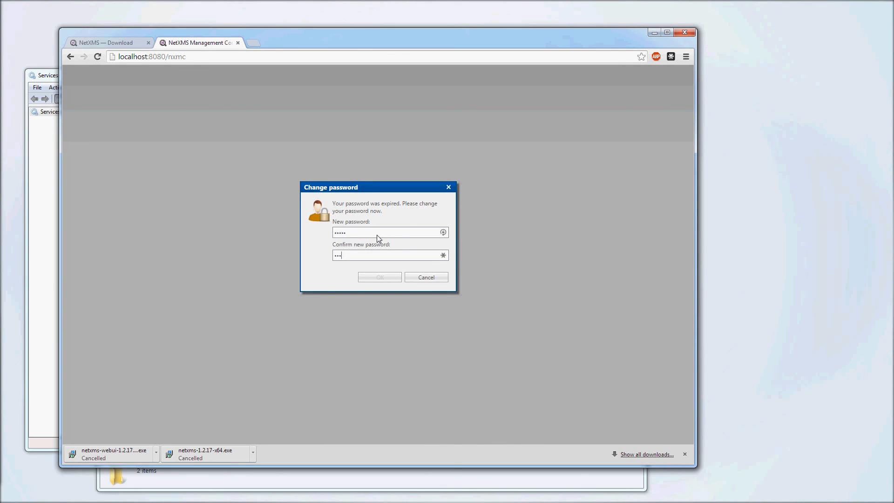
pyautogui.click(379, 277)
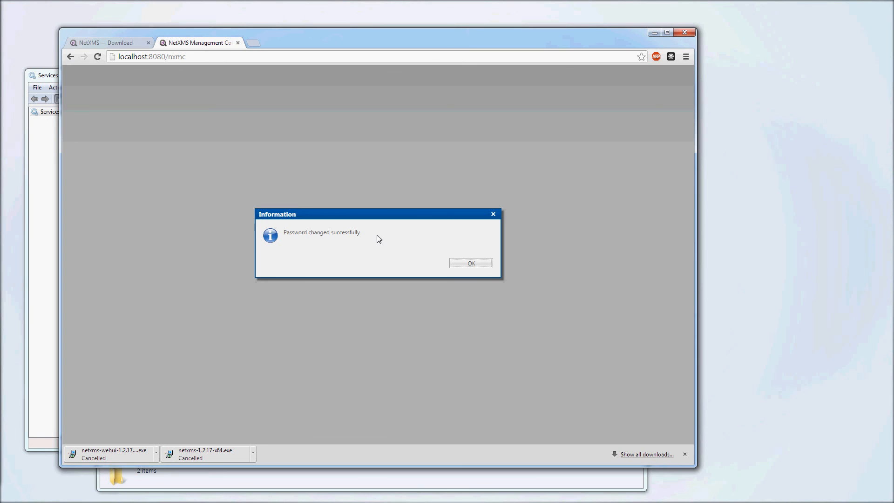
pyautogui.click(470, 263)
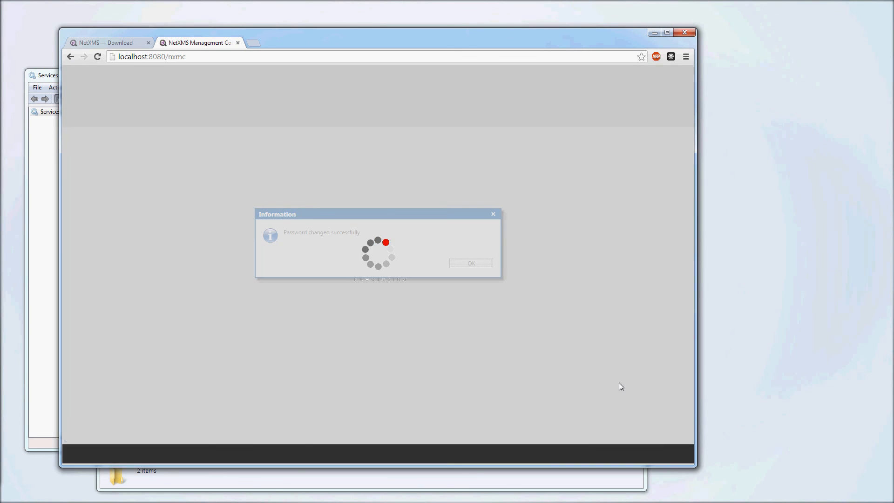
pyautogui.click(470, 262)
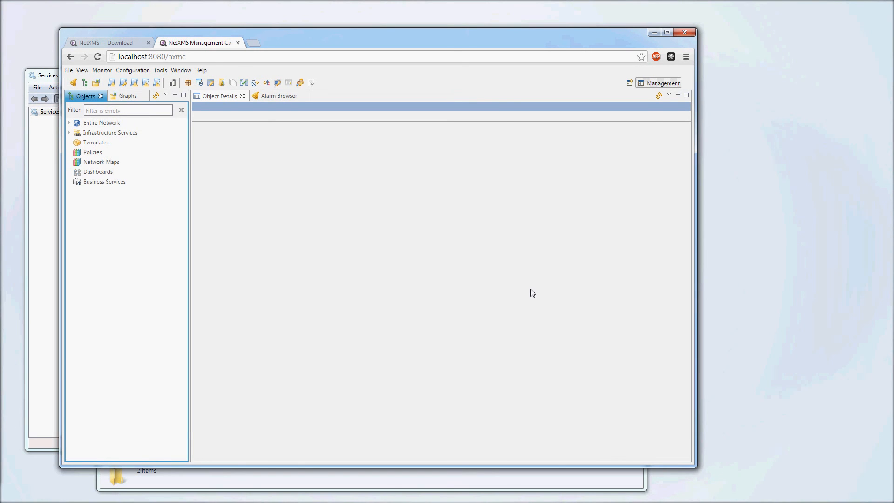